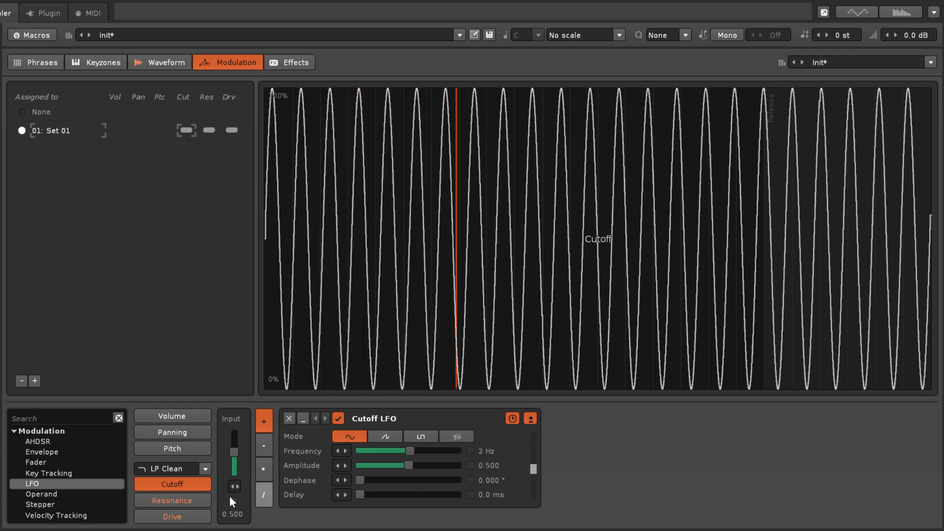
Review the Resonance and Drive targets, then enable a 2 Hz sine LFO on the Volume target.
left_click(172, 500)
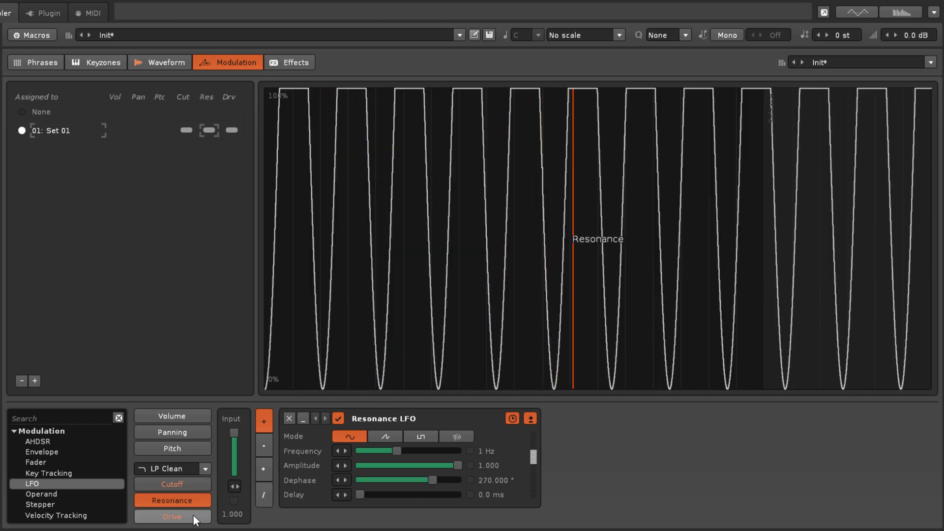
left_click(172, 517)
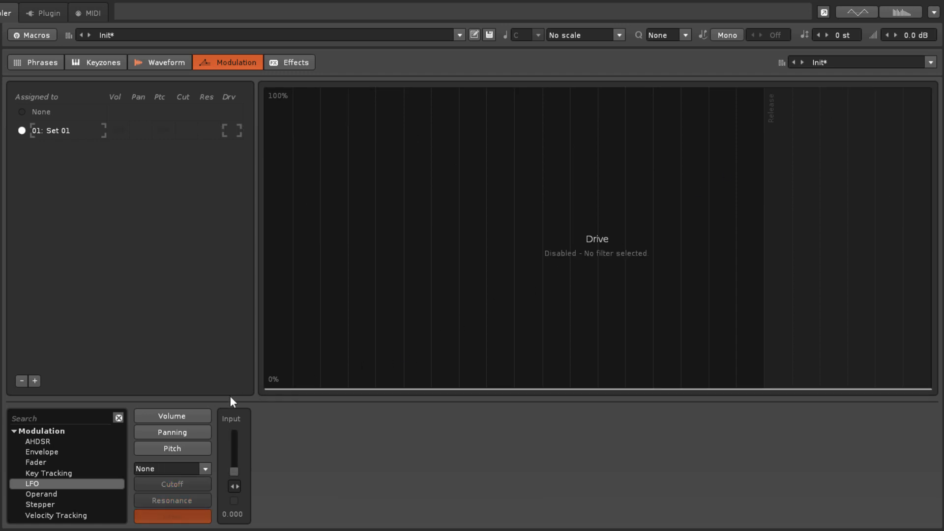
left_click(172, 415)
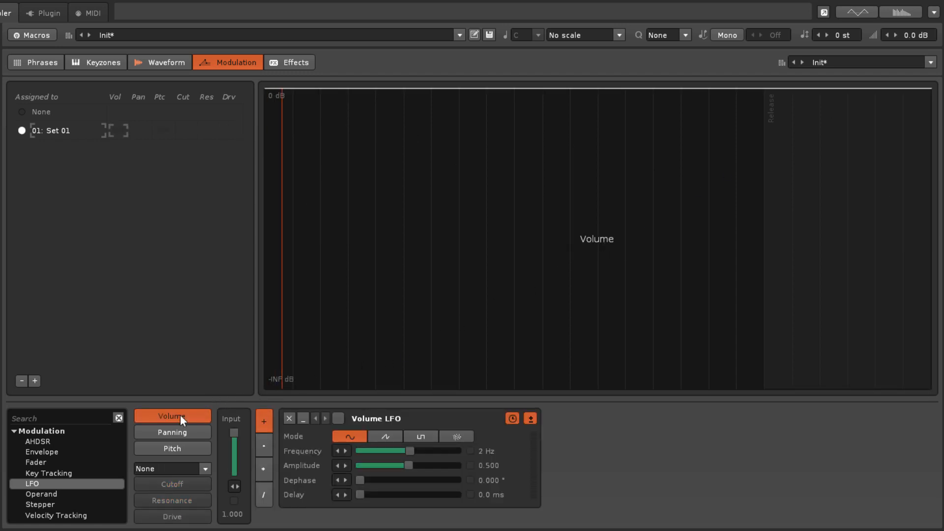
left_click(339, 418)
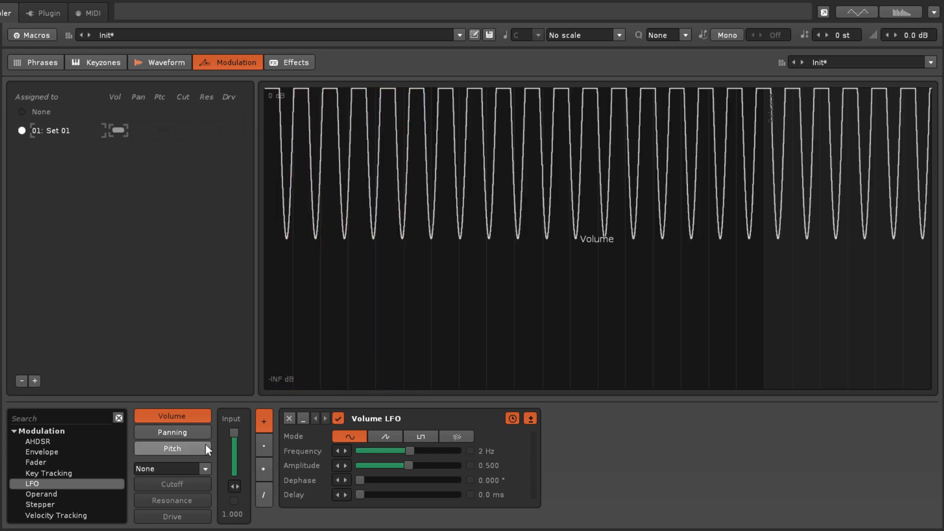
Enable a default 2 Hz, 0.5-amplitude sine LFO on the Pitch target.
left_click(172, 448)
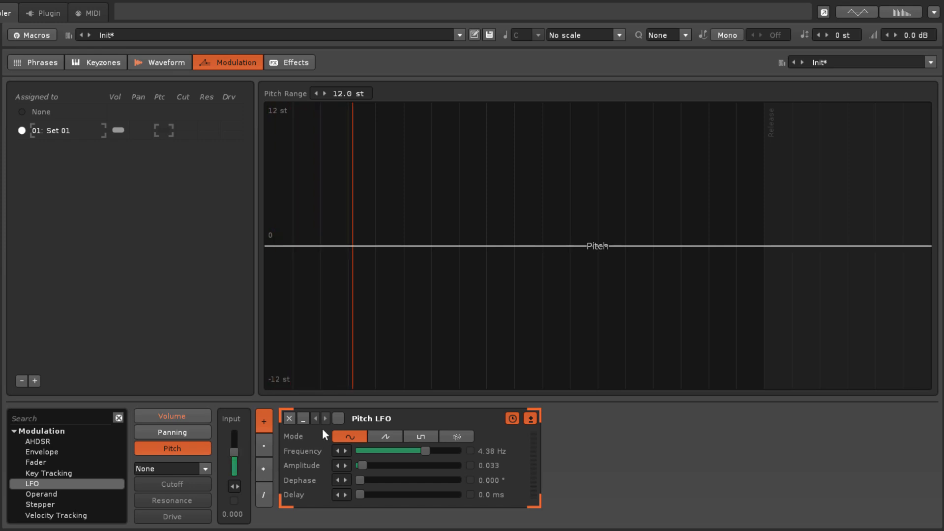
left_click(338, 418)
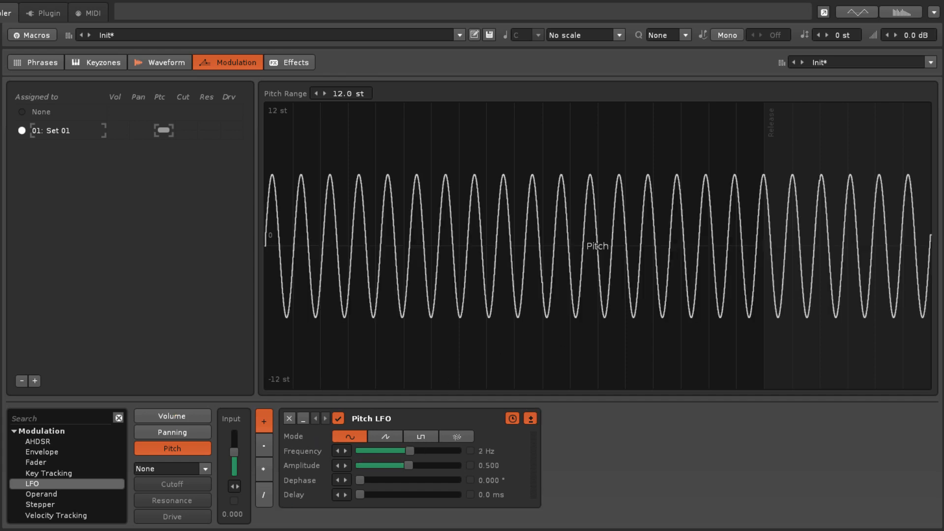
left_click(349, 437)
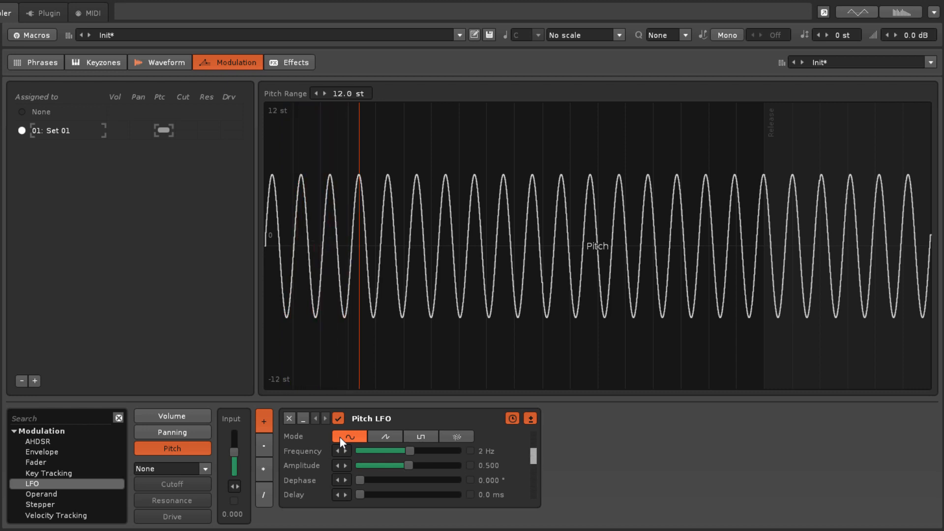
Cycle the pitch LFO through saw and square to random steps, re-rolling the pattern once.
left_click(384, 436)
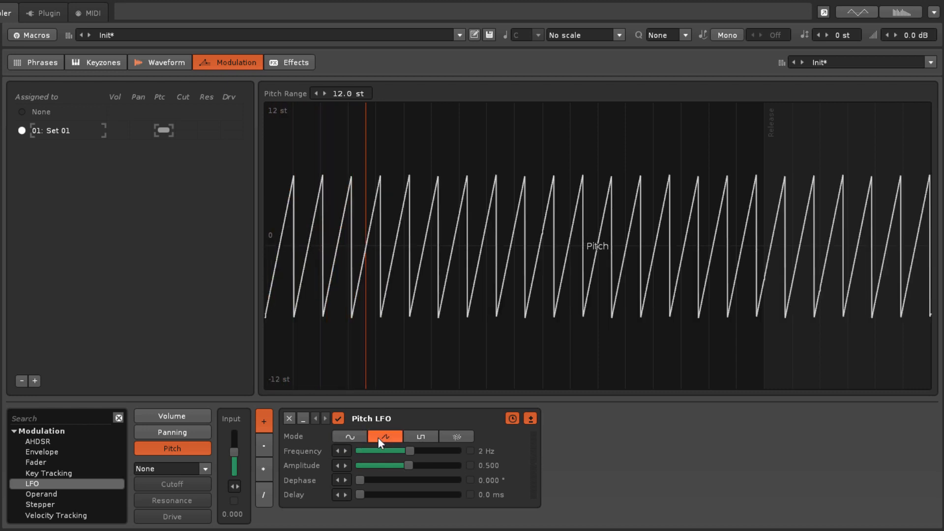
left_click(421, 436)
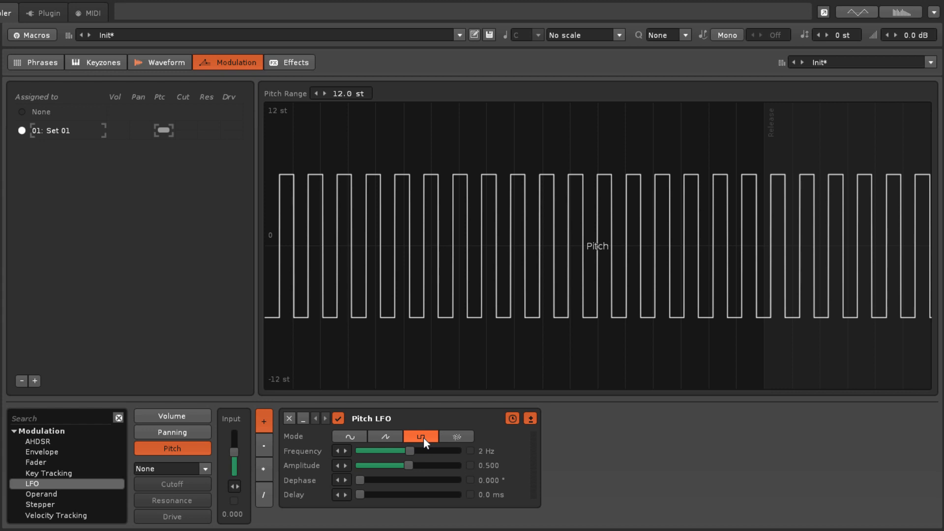
left_click(456, 436)
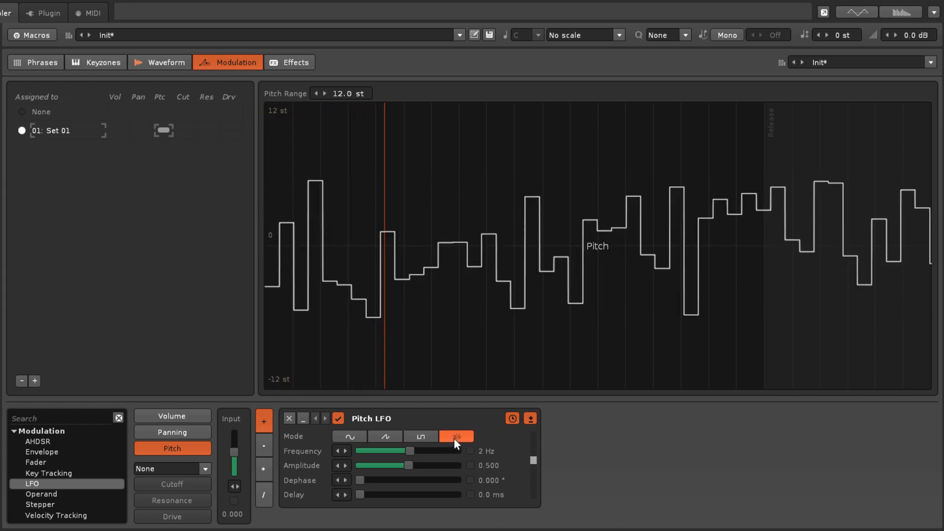
left_click(456, 436)
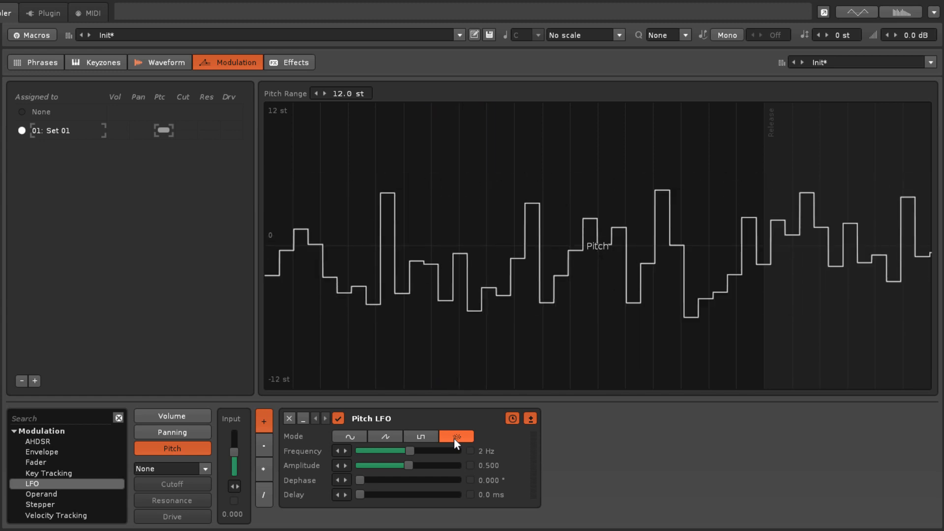
left_click(349, 436)
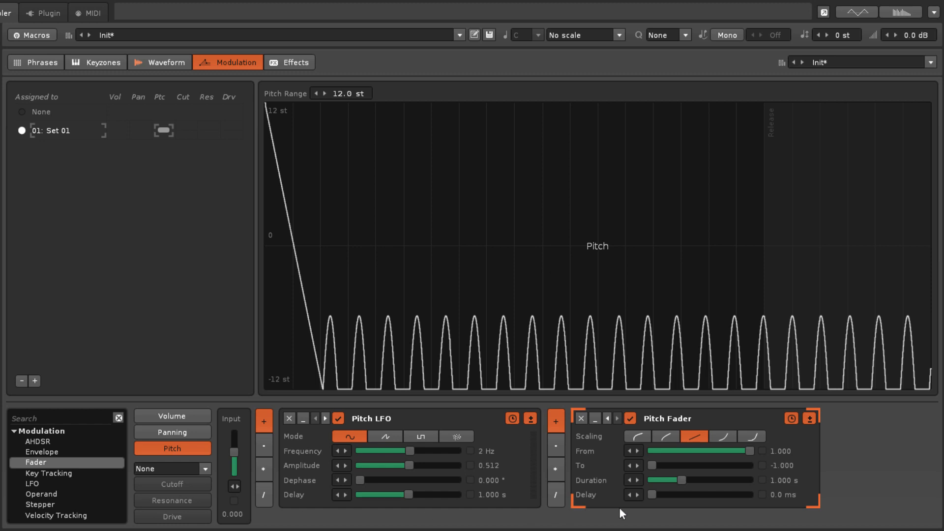
Reset the pitch Fader's end value to 0 and set the second pitch LFO to sawtooth.
double_click(785, 465)
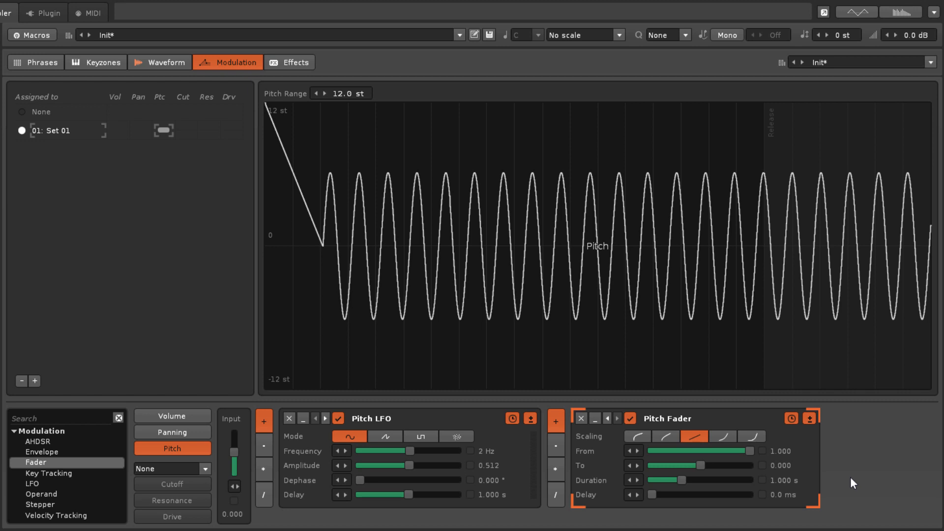
mouse_move(157, 472)
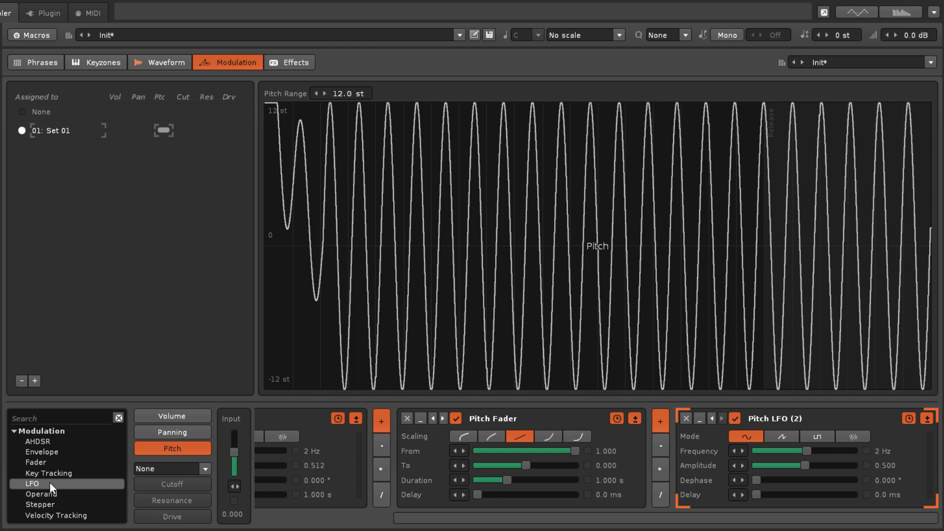
left_click(780, 436)
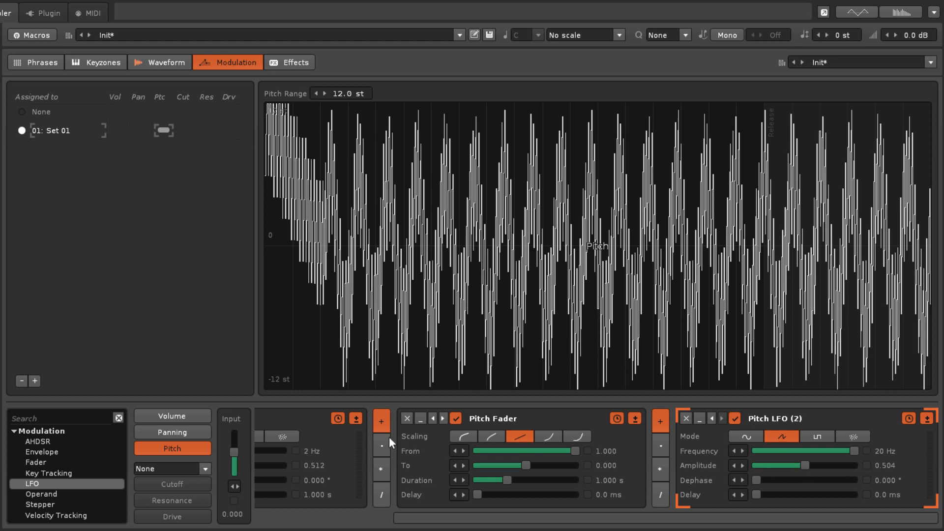
mouse_move(337, 419)
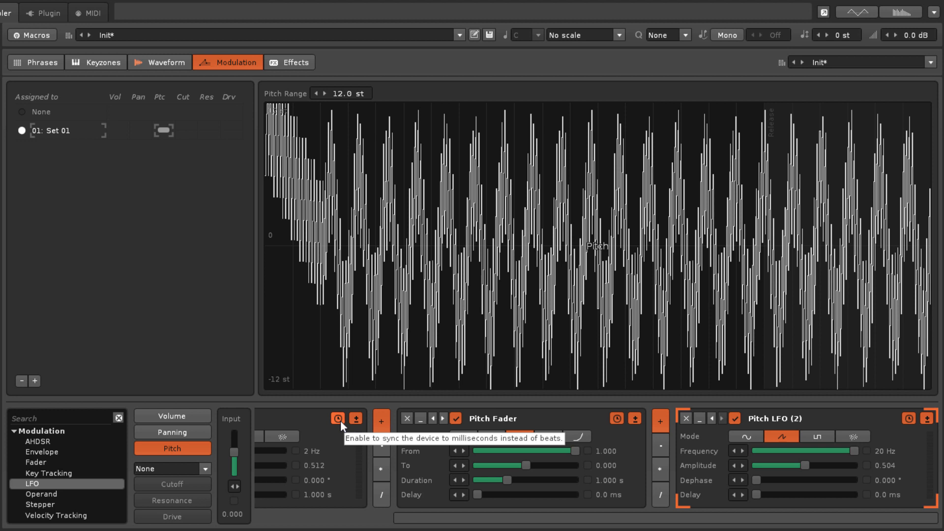
Sync the first pitch LFO to beats and give it a 2-beat delay.
left_click(337, 418)
type("2")
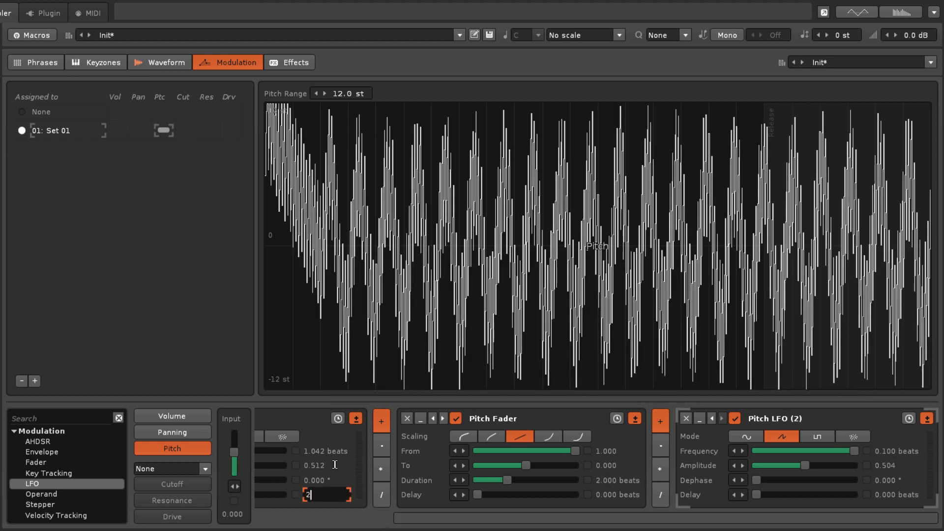
key("Return")
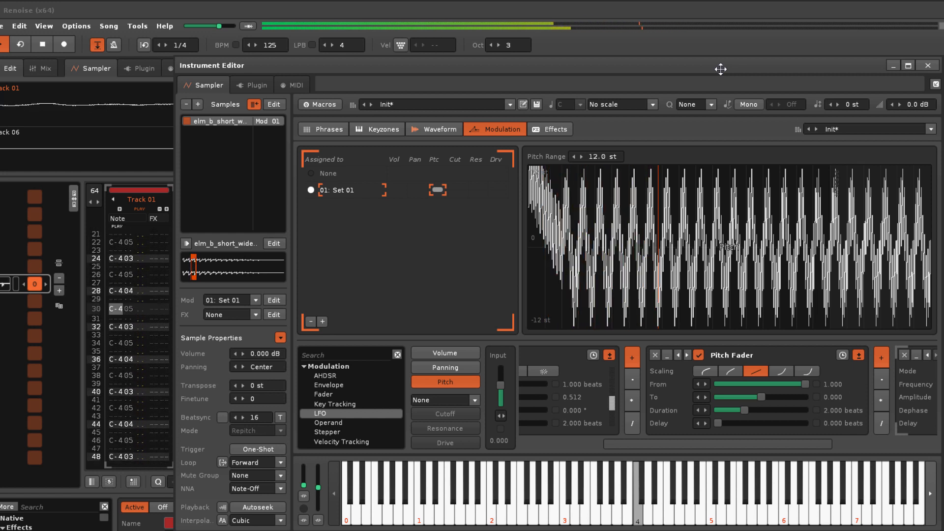
Scroll down through Track 01's DSP chain toward the LFO device.
scroll("down", 3)
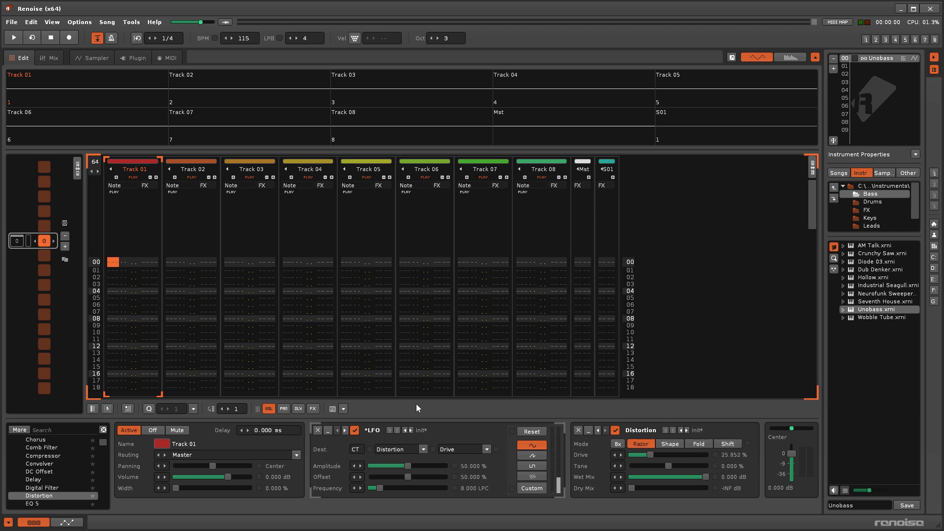
left_click(354, 449)
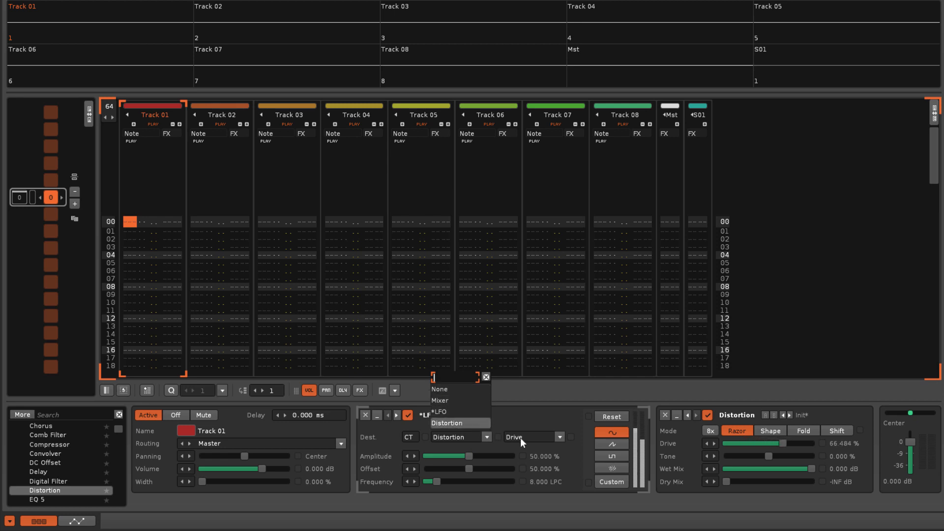
left_click(438, 412)
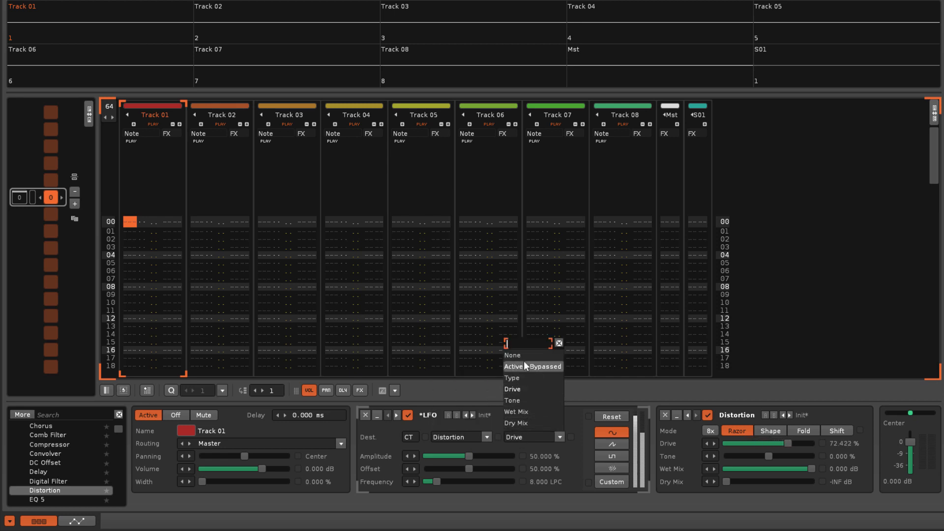
mouse_move(523, 422)
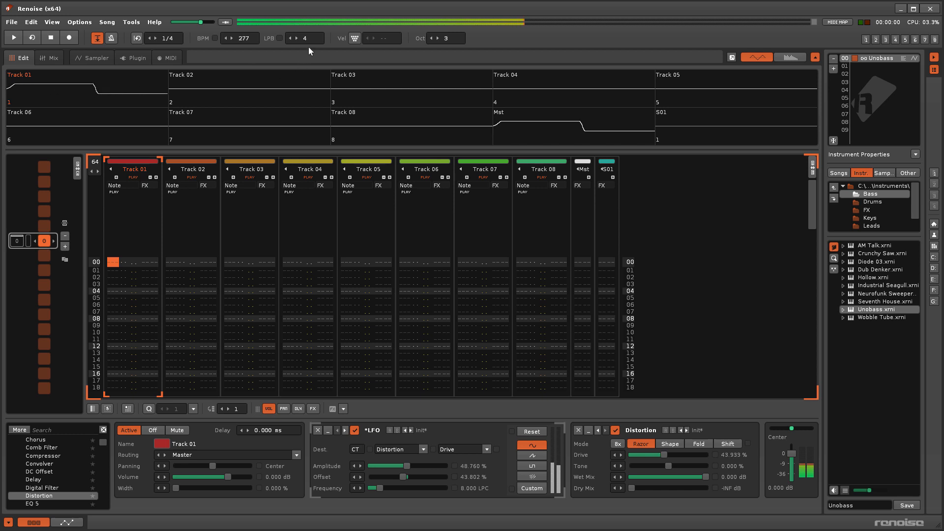
Raise lines per beat to 19, then reset the Track 01 LFO and change its mode.
left_click(290, 38)
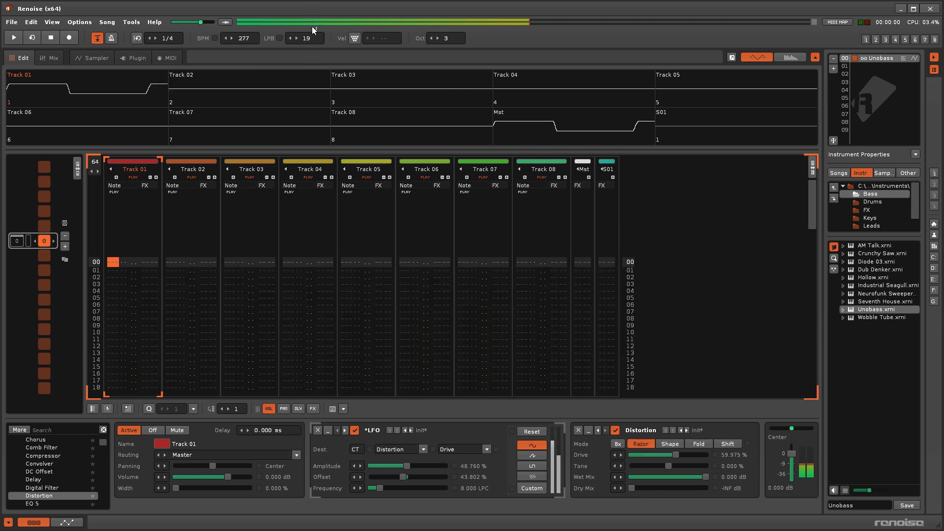
left_click(292, 38)
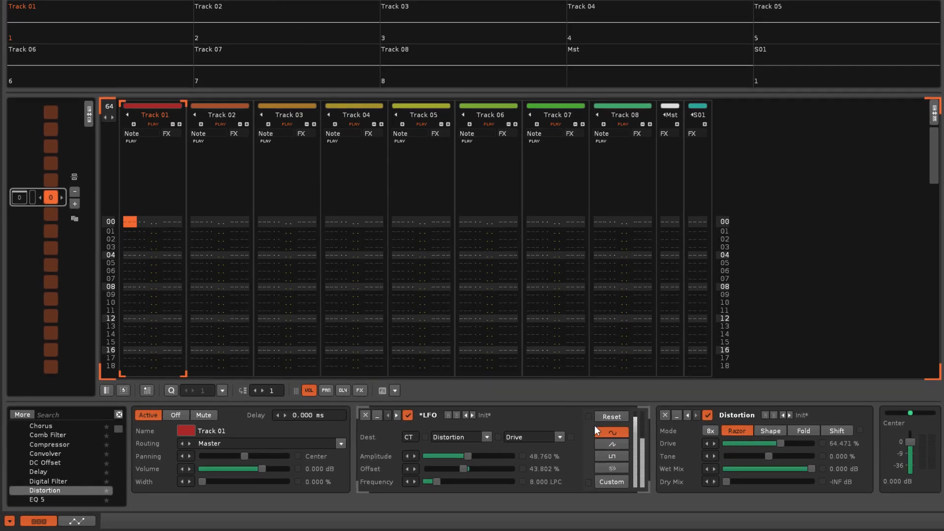
left_click(610, 432)
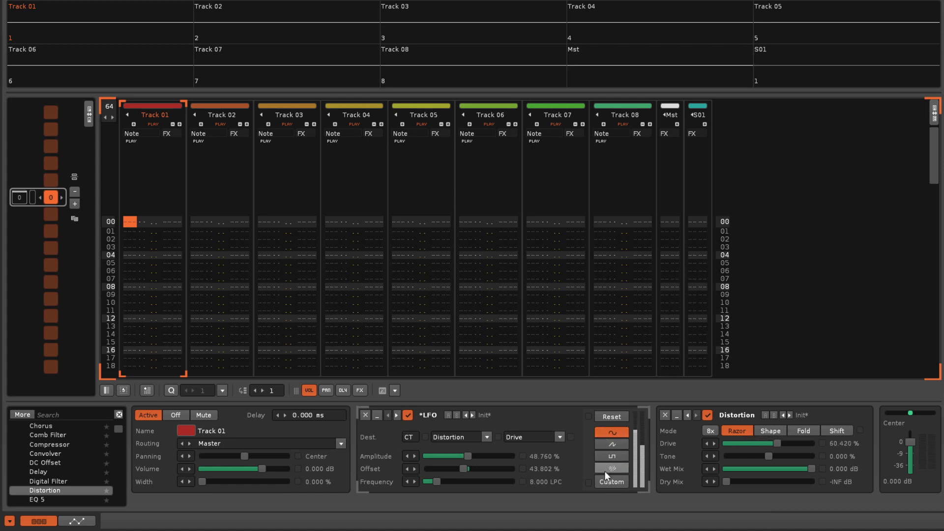
left_click(609, 482)
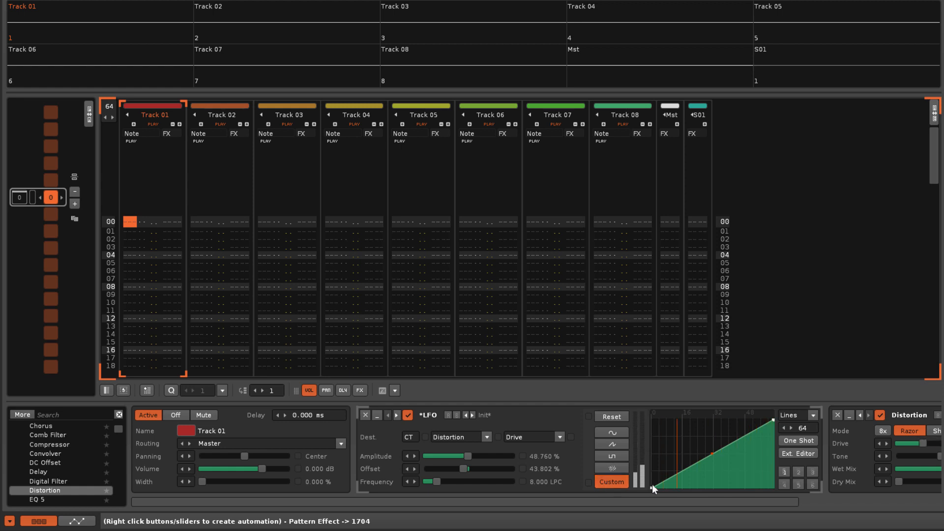
mouse_move(707, 473)
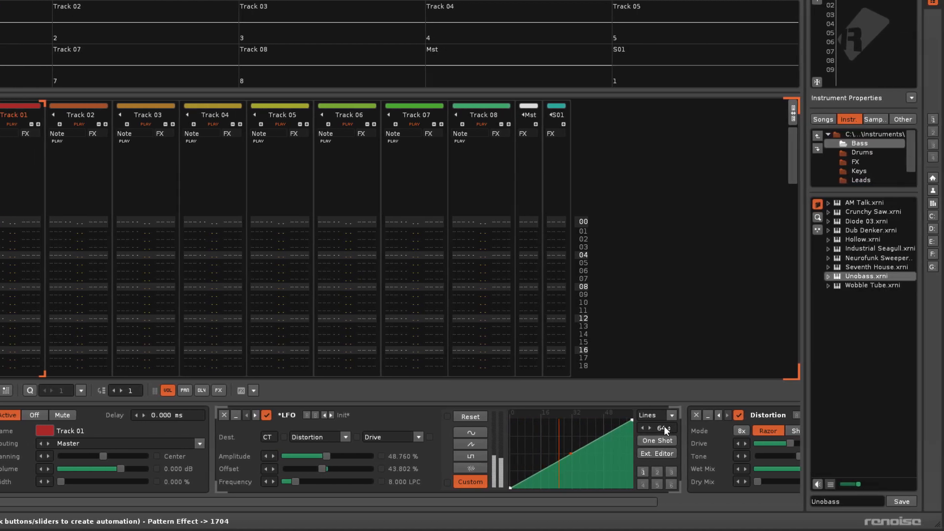
mouse_move(664, 428)
type("512")
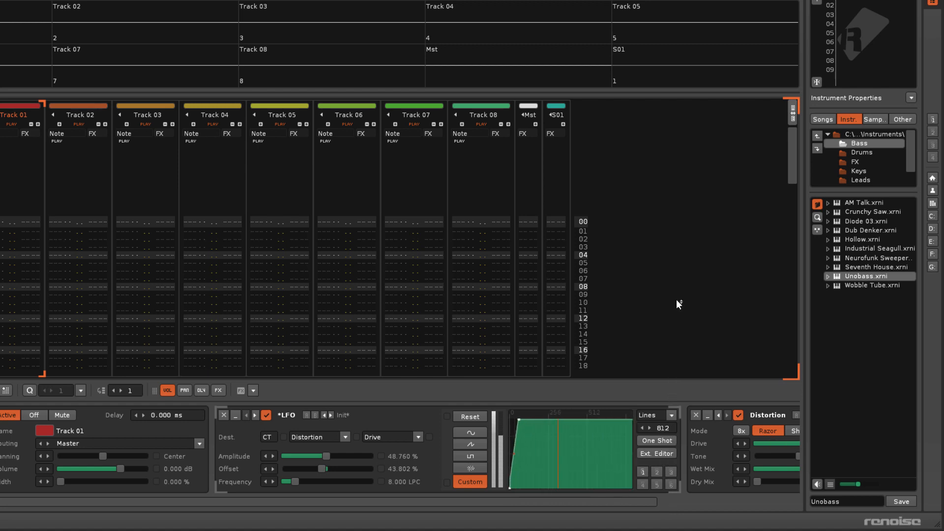
Restore the 64-line envelope length and view it briefly in the Ext. Editor.
left_click(649, 429)
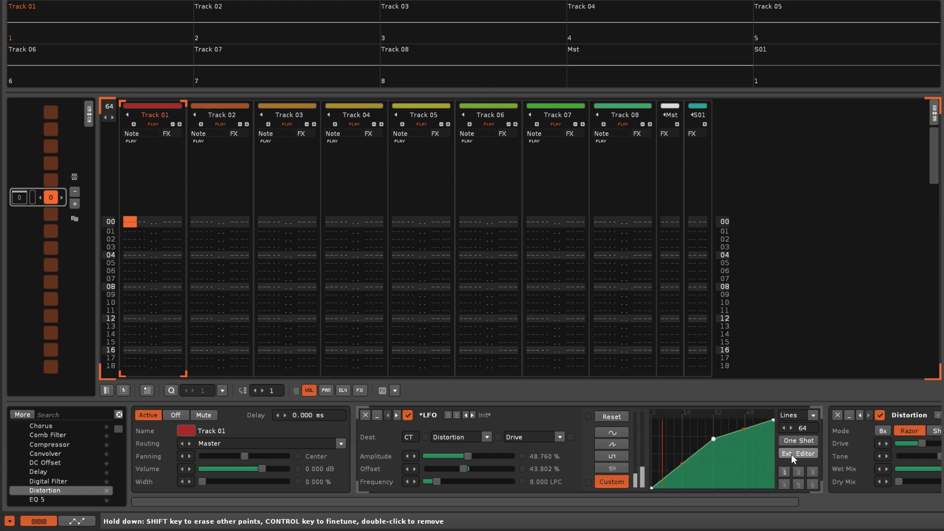
left_click(797, 454)
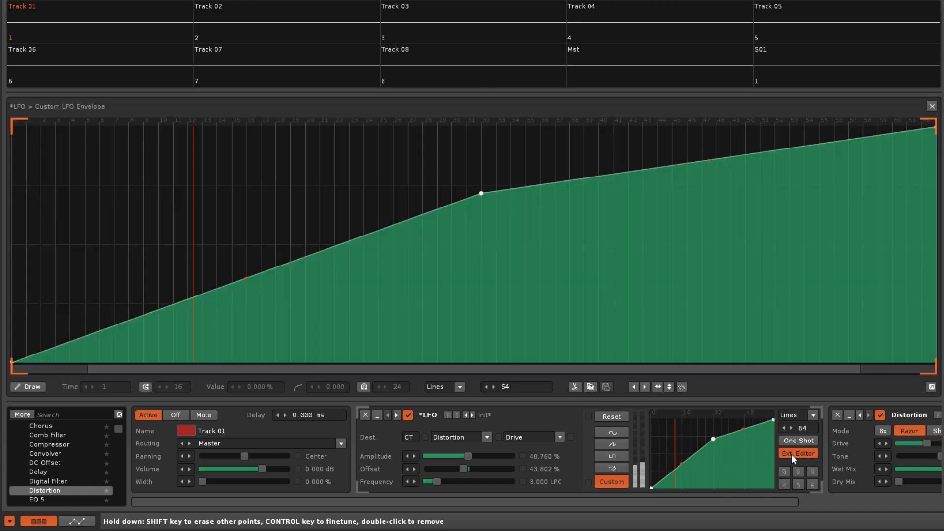
left_click(932, 106)
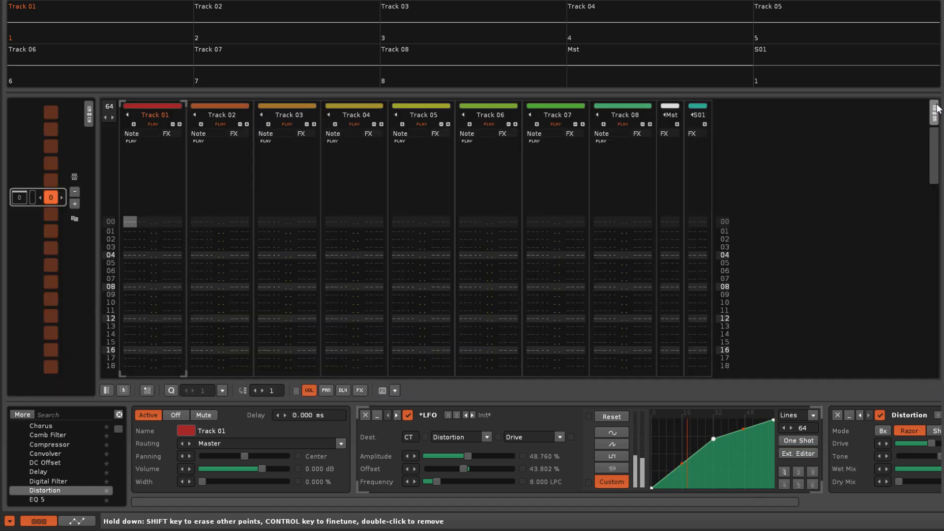
mouse_move(823, 293)
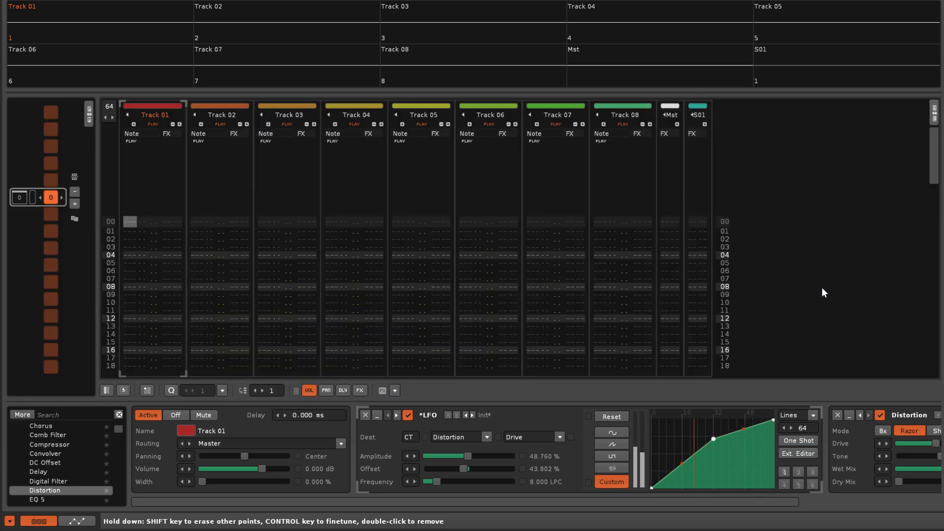
Switch the custom LFO envelope interpolation from Lines to Curves.
left_click(794, 415)
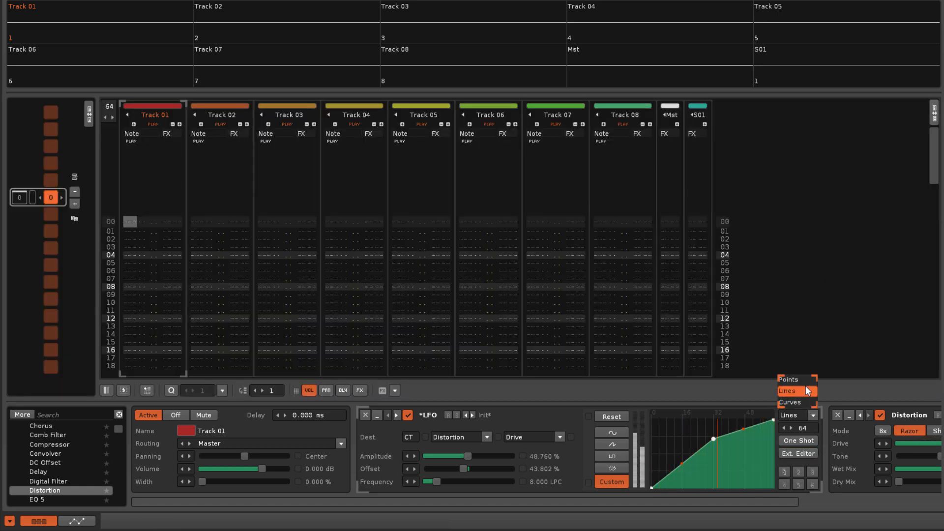
left_click(789, 402)
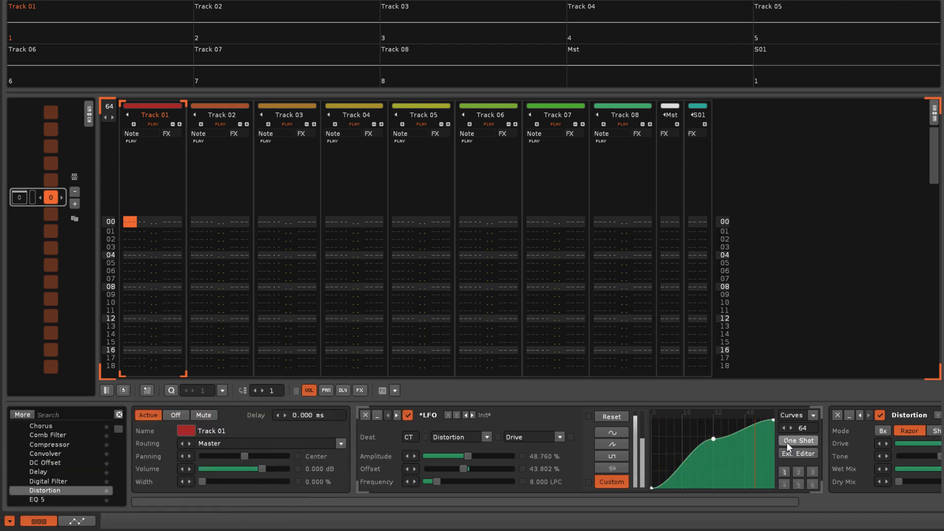
mouse_move(773, 445)
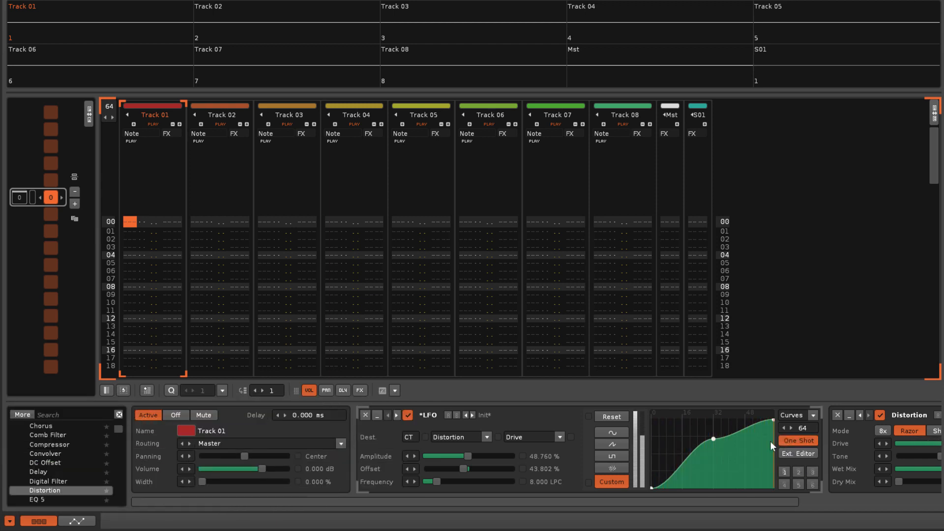
mouse_move(611, 416)
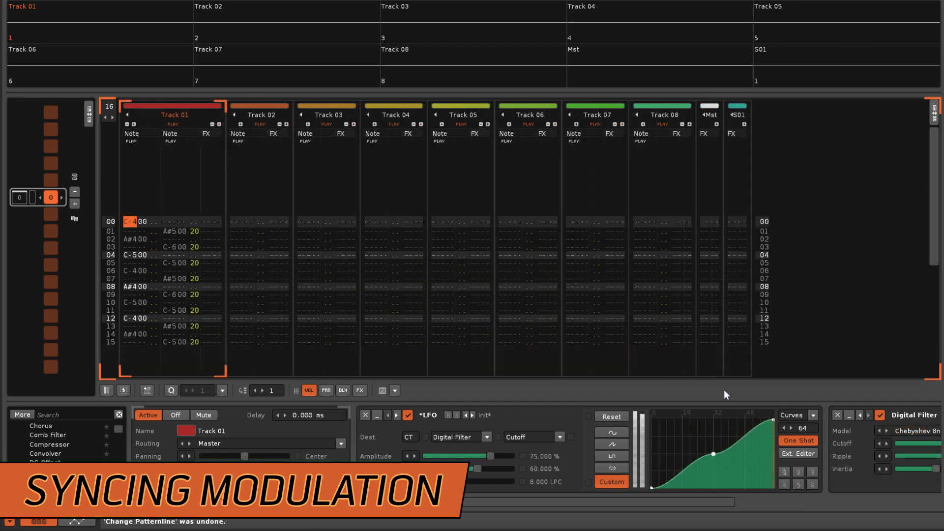
Enter an 1800 LFO reset command on line 00 of Track 01's effect column.
left_click(799, 440)
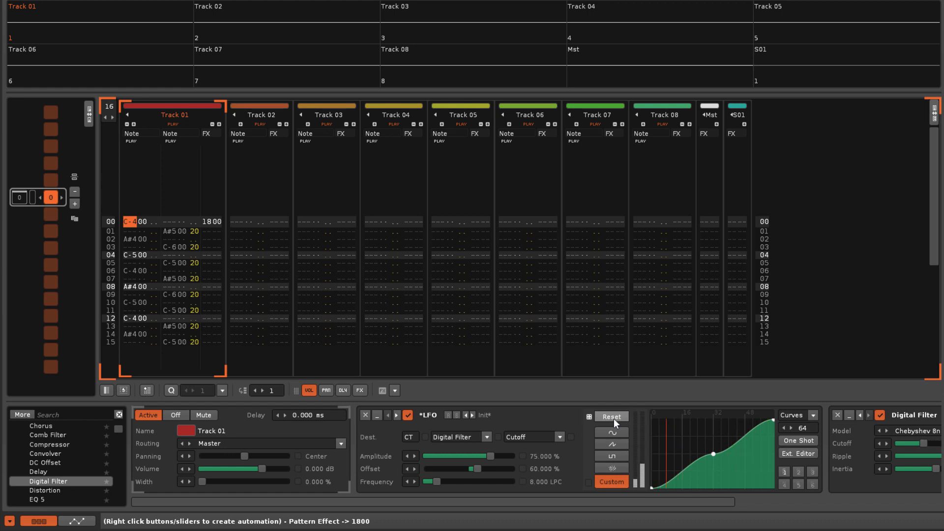
left_click(18, 197)
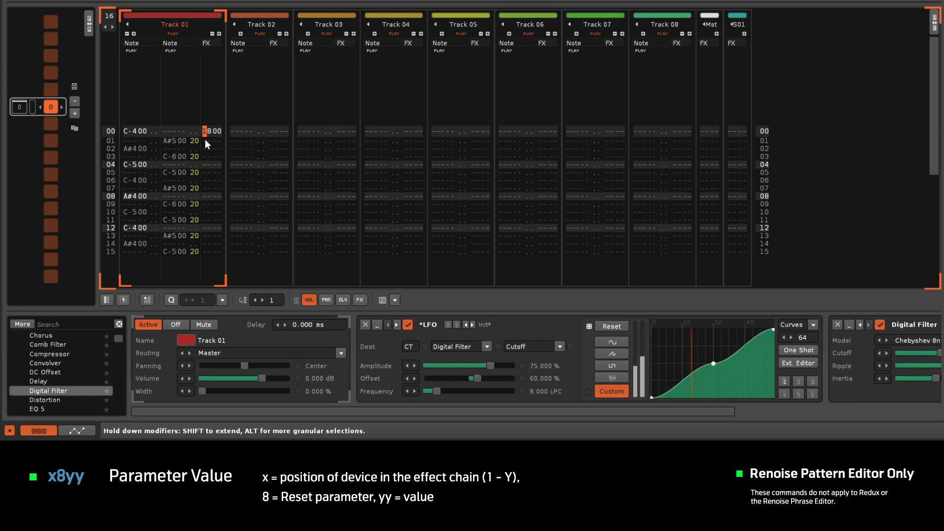
mouse_move(348, 218)
type("1880")
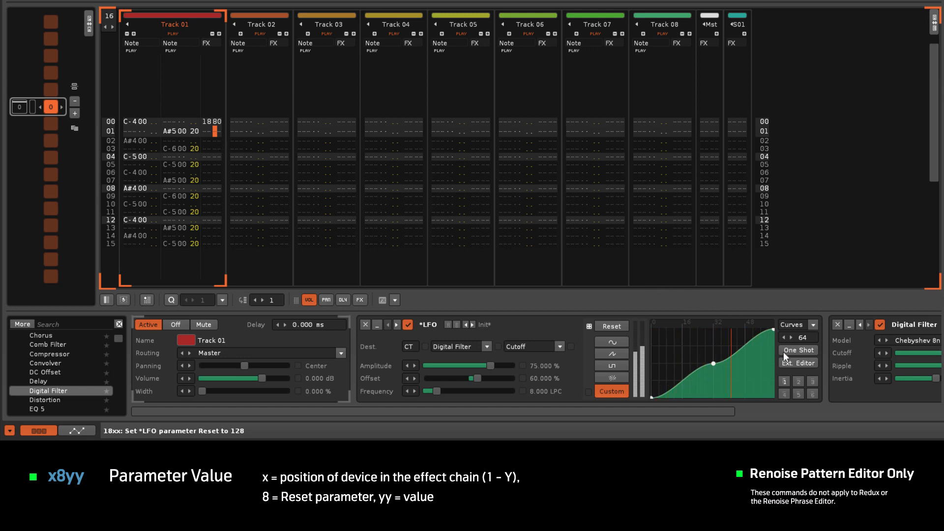
Toggle One Shot on the LFO device so the envelope plays only once.
left_click(798, 363)
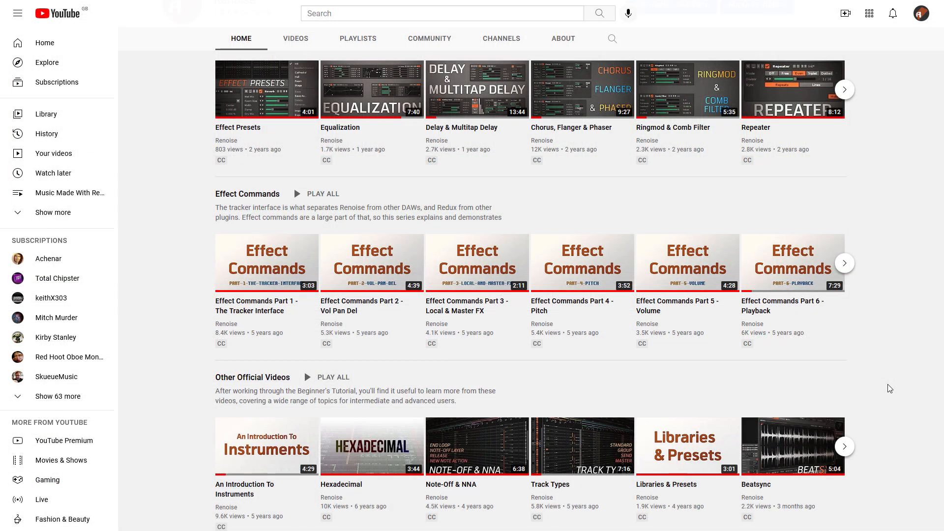
mouse_move(627, 424)
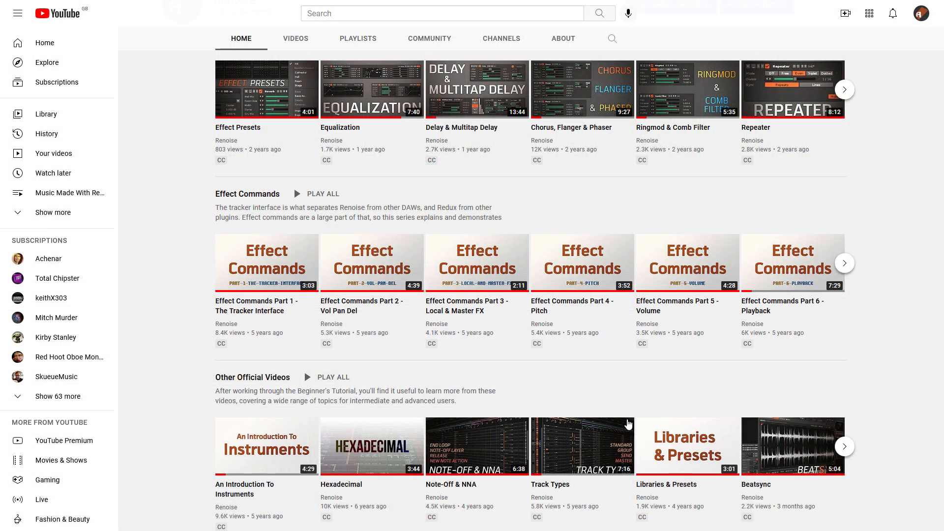
mouse_move(297, 337)
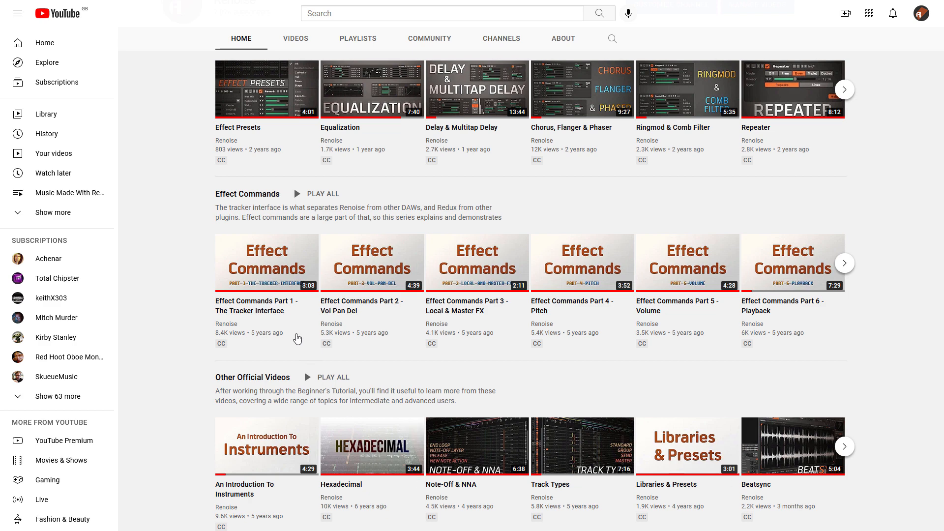
mouse_move(846, 275)
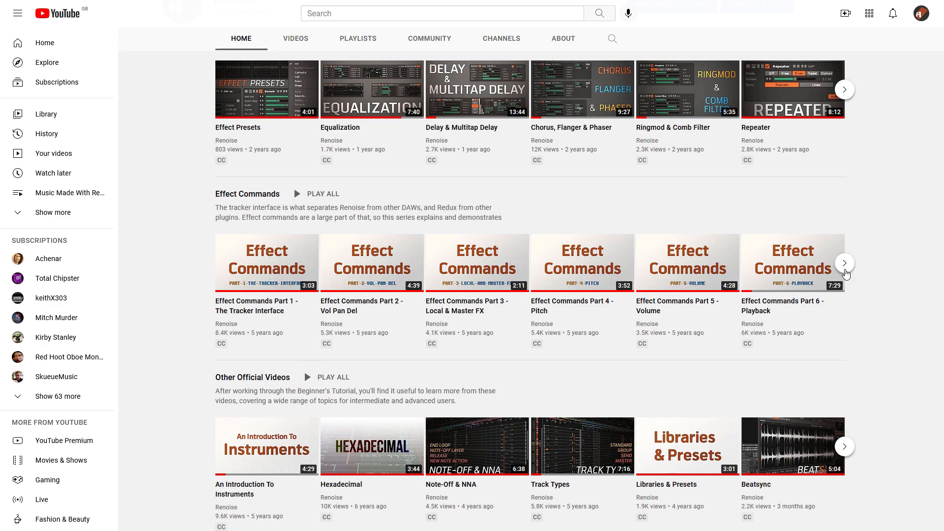
left_click(844, 263)
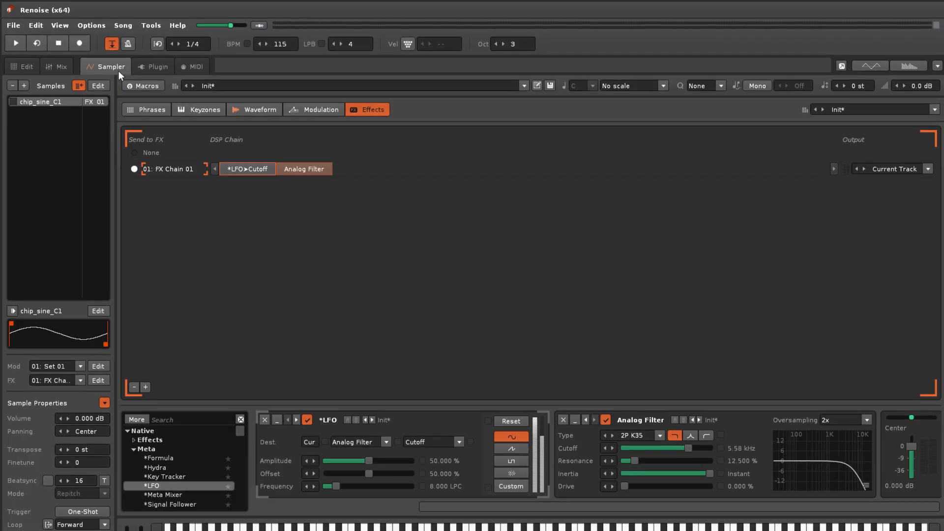
Show the Sampler's macro knobs and open Macro 1's empty mappings window.
left_click(142, 85)
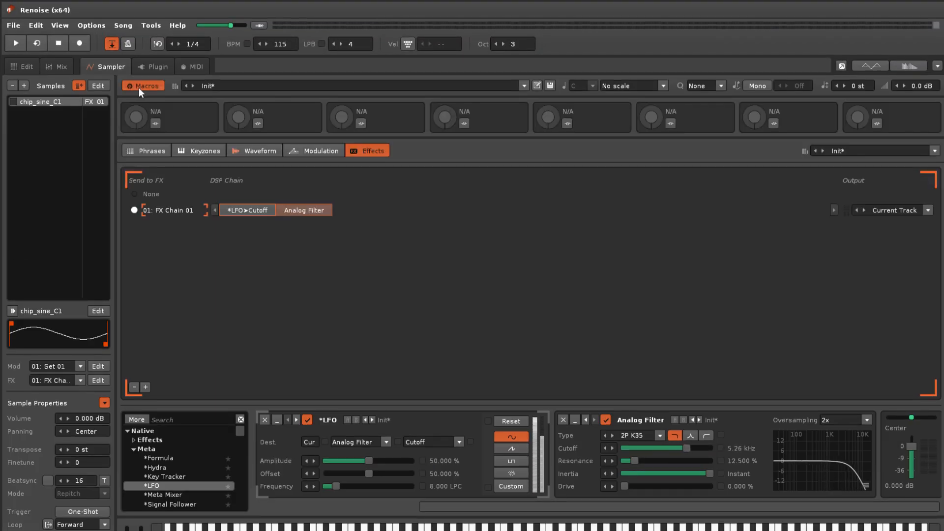
left_click(154, 124)
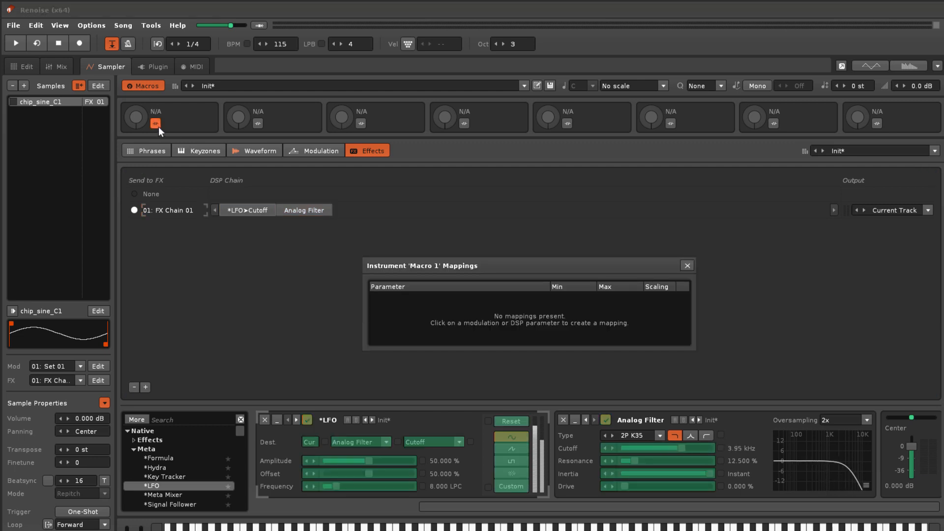
left_click(509, 420)
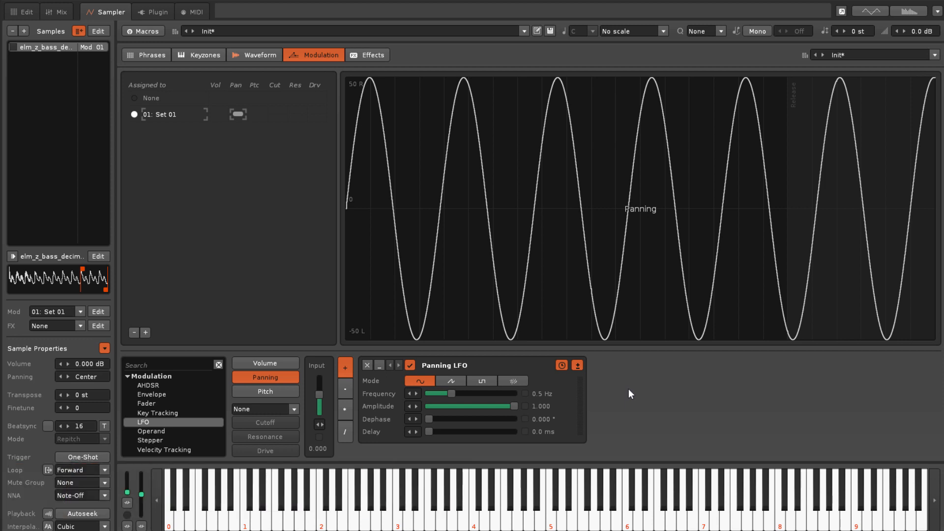
Add a second LFO and set the first LFO's destination to *LFO (2) Frequency.
left_click(345, 367)
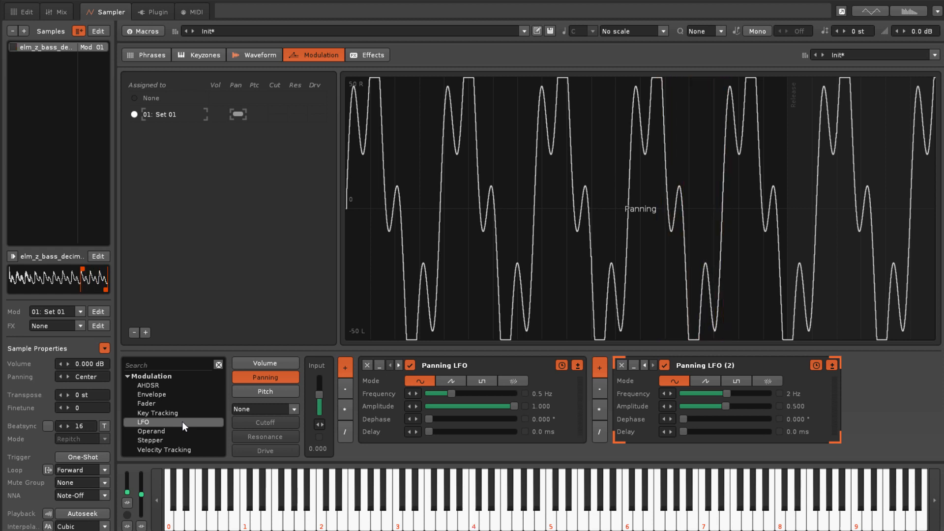
left_click(26, 8)
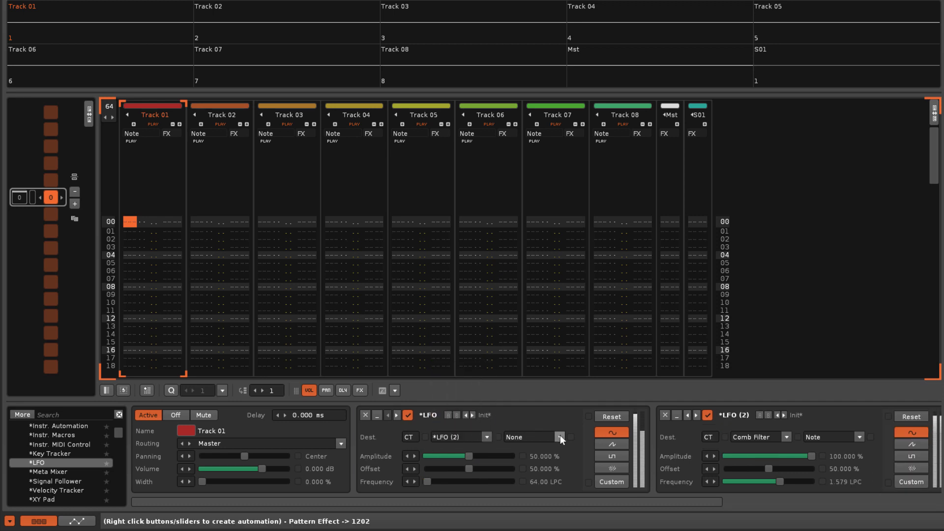
left_click(559, 437)
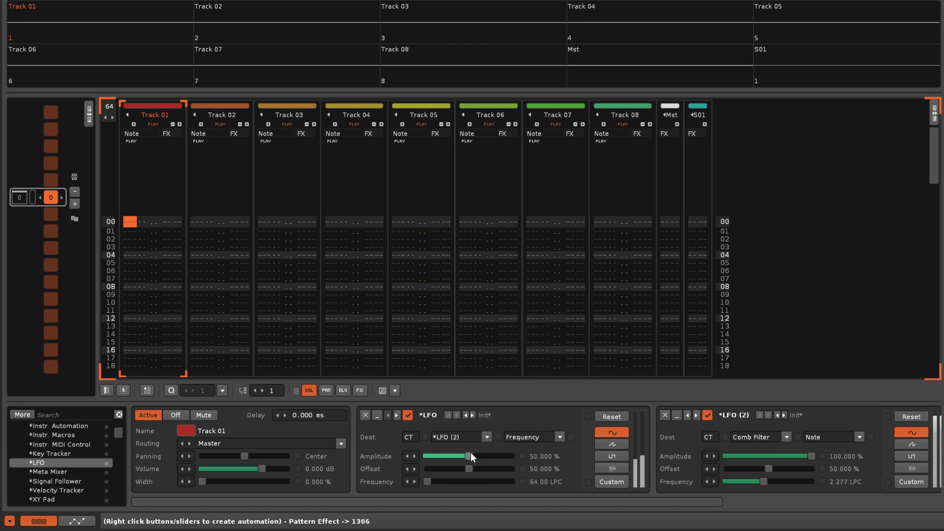